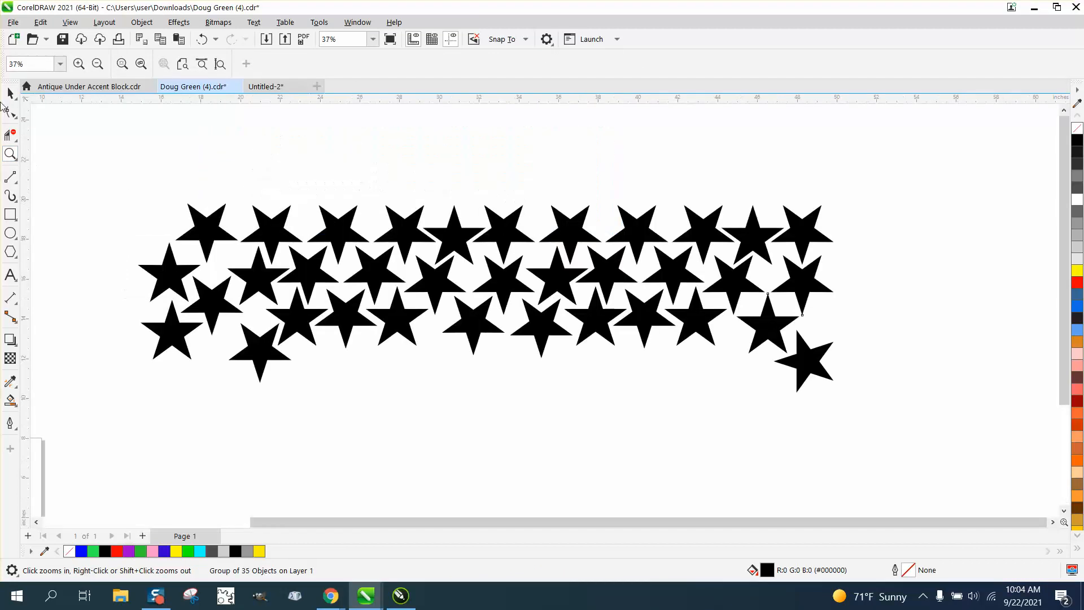
- Ungroup the black star group into 35 separate stars
click(484, 299)
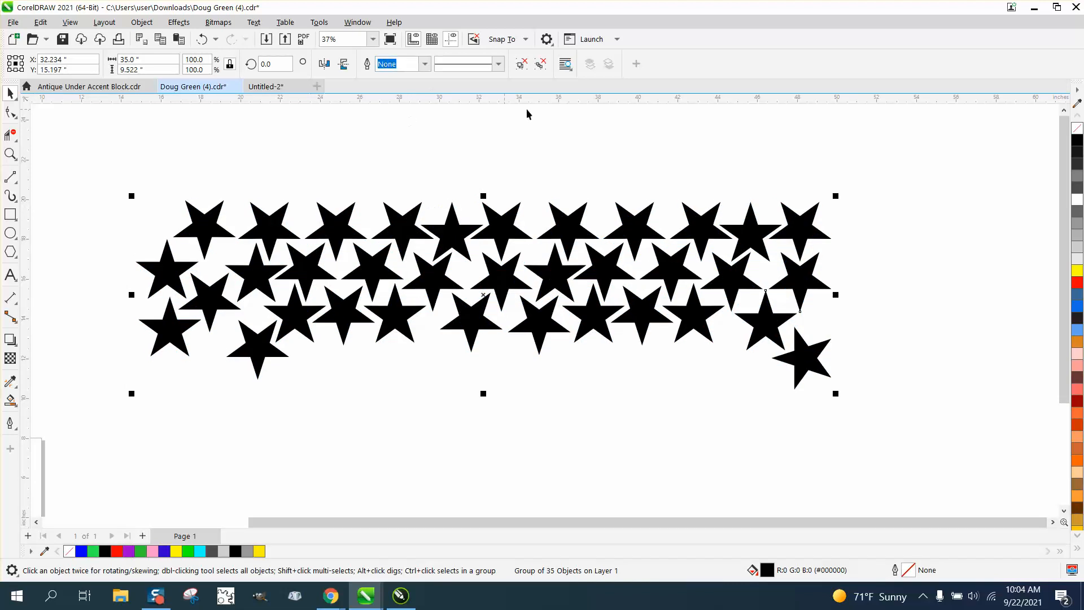
click(141, 22)
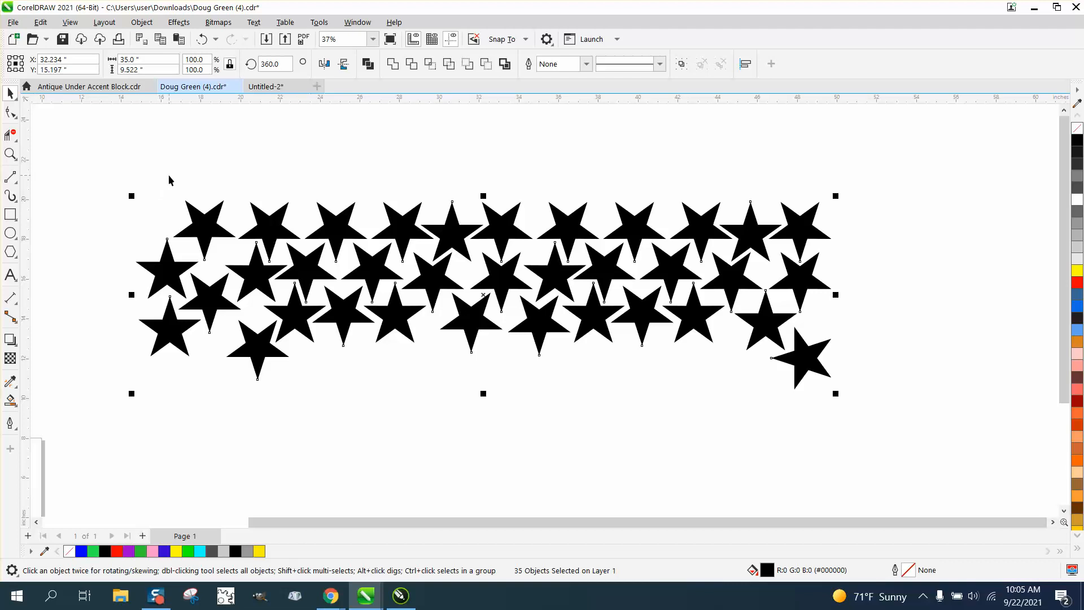
- Regroup the separate black stars into one group via Object > Group
click(142, 22)
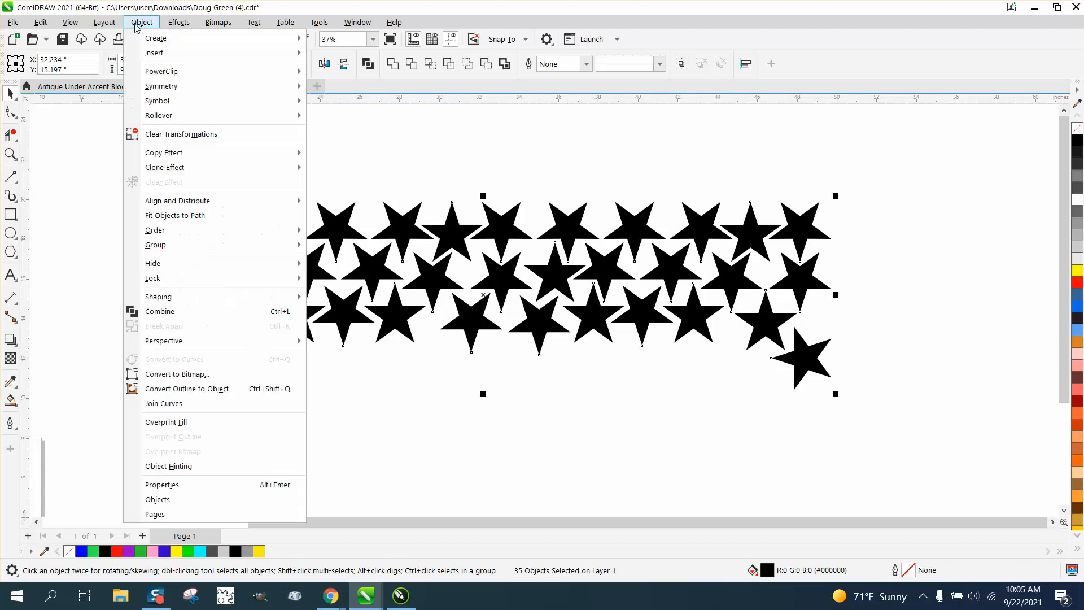
mouse_move(155, 245)
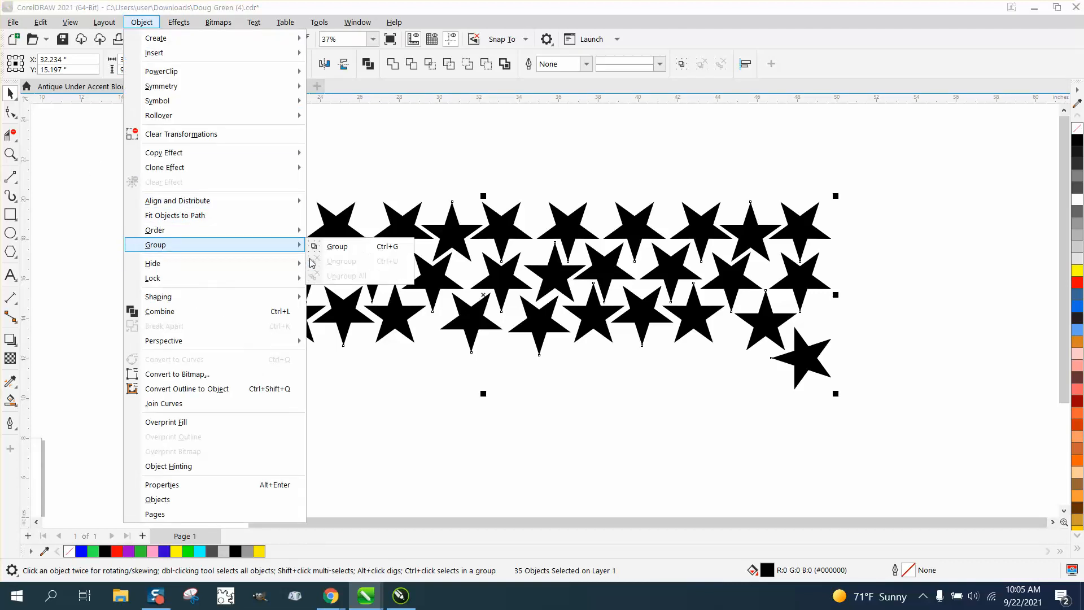
click(337, 246)
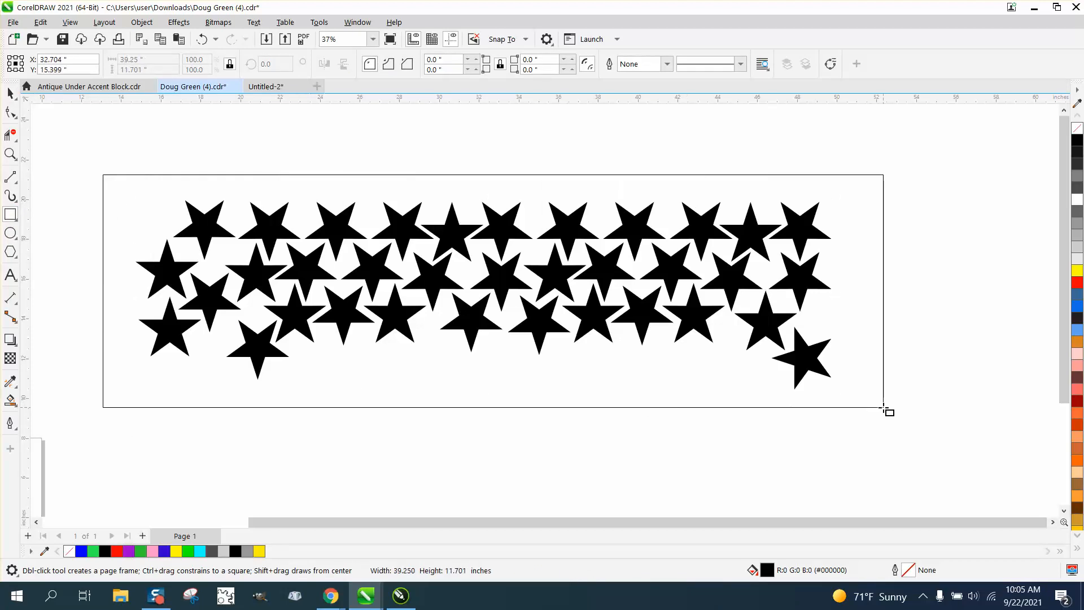
- Finish the frame, then Smart Fill the area around the stars with red
click(881, 409)
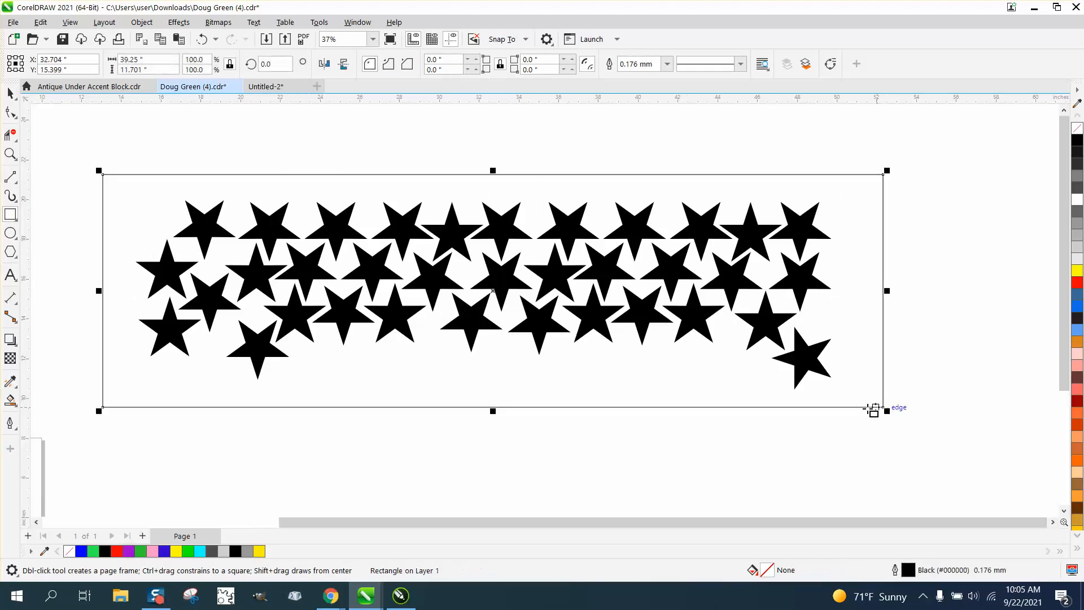
click(11, 399)
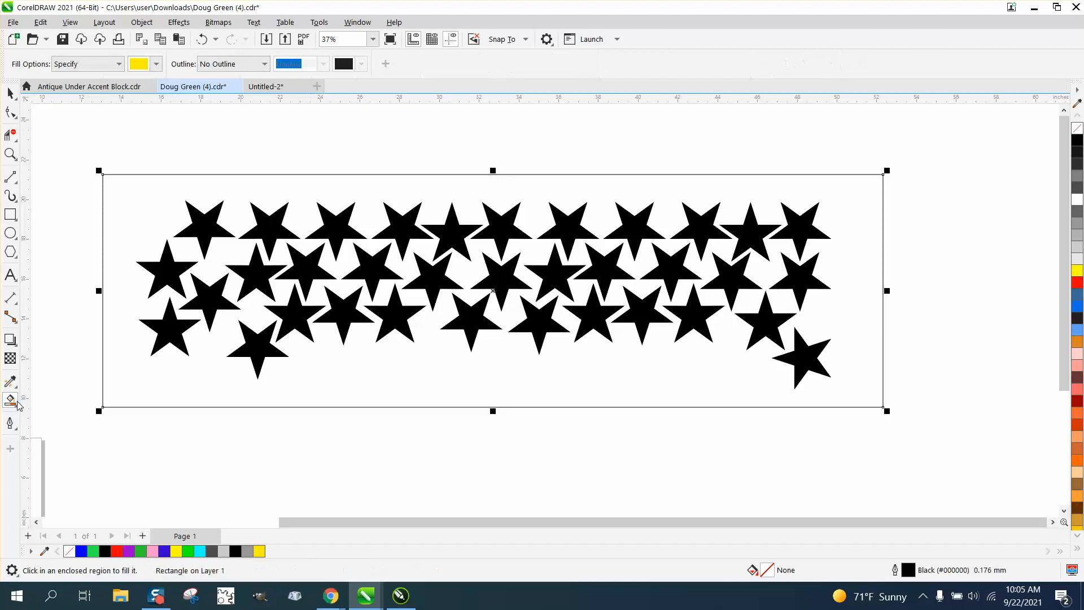
click(155, 64)
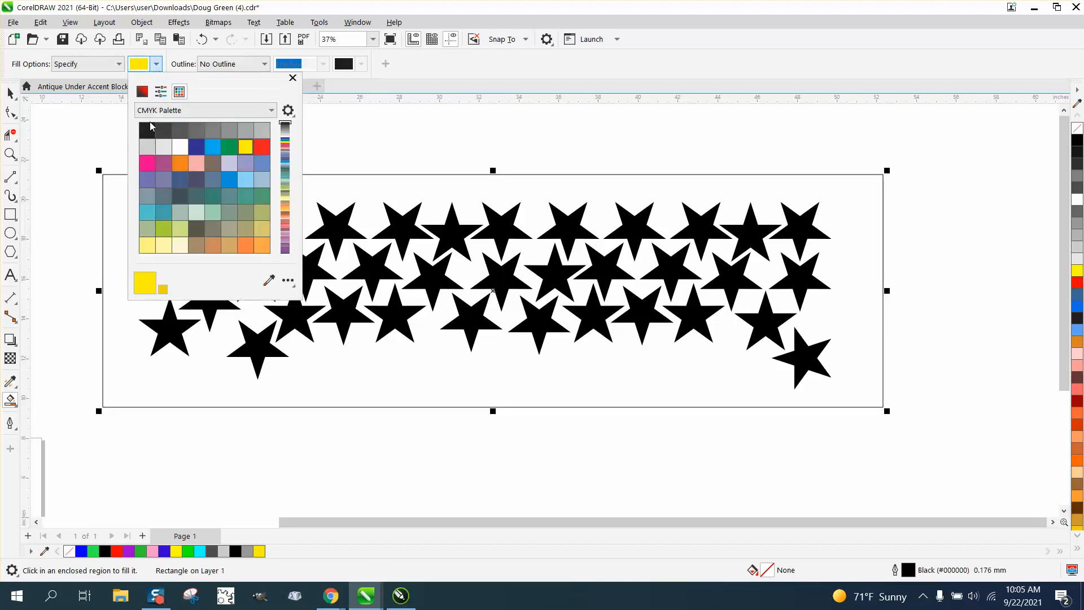
click(261, 147)
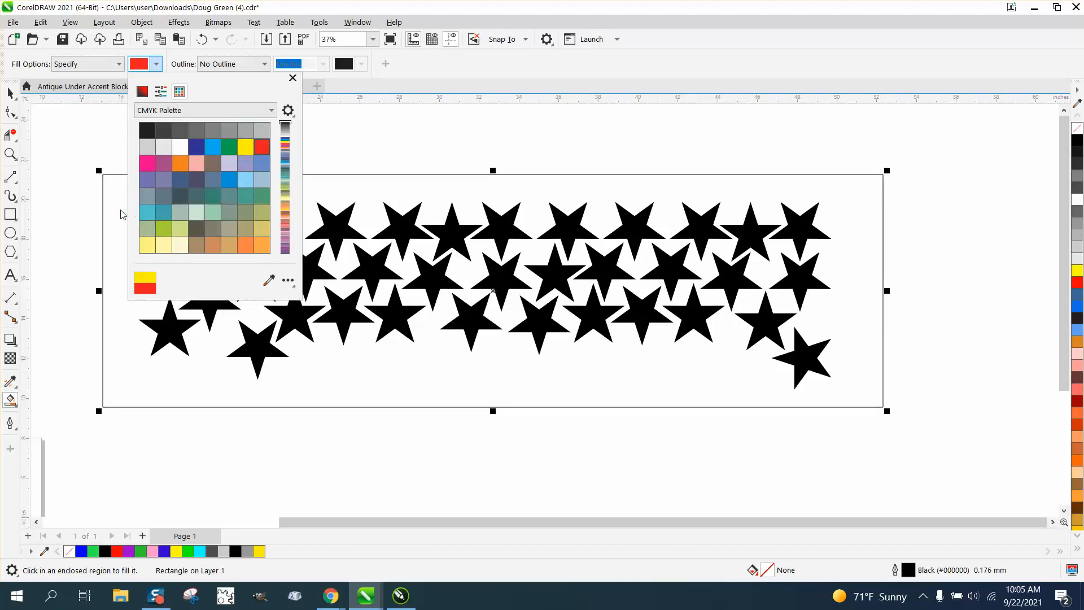
click(261, 146)
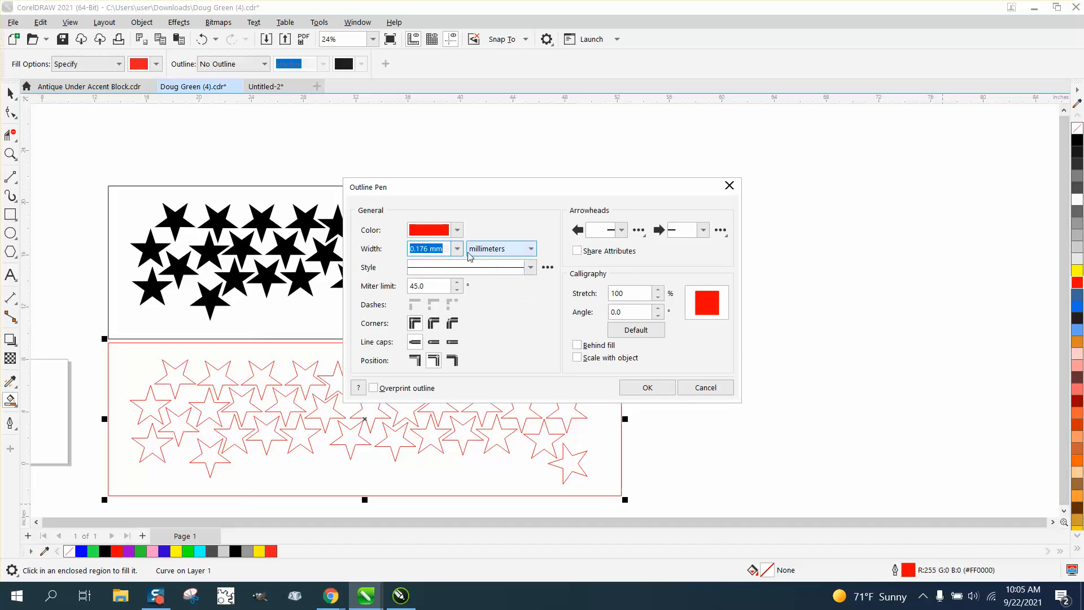
- Set the red star copy's outline width to Hairline
click(455, 249)
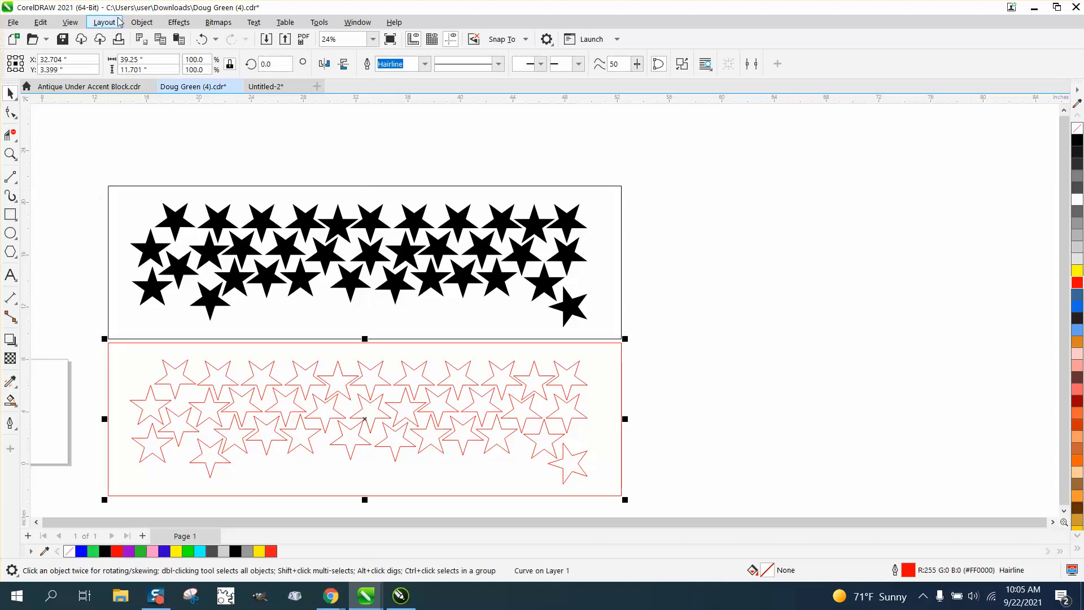
- Break the red curve apart and select the 35 red star outlines
click(141, 22)
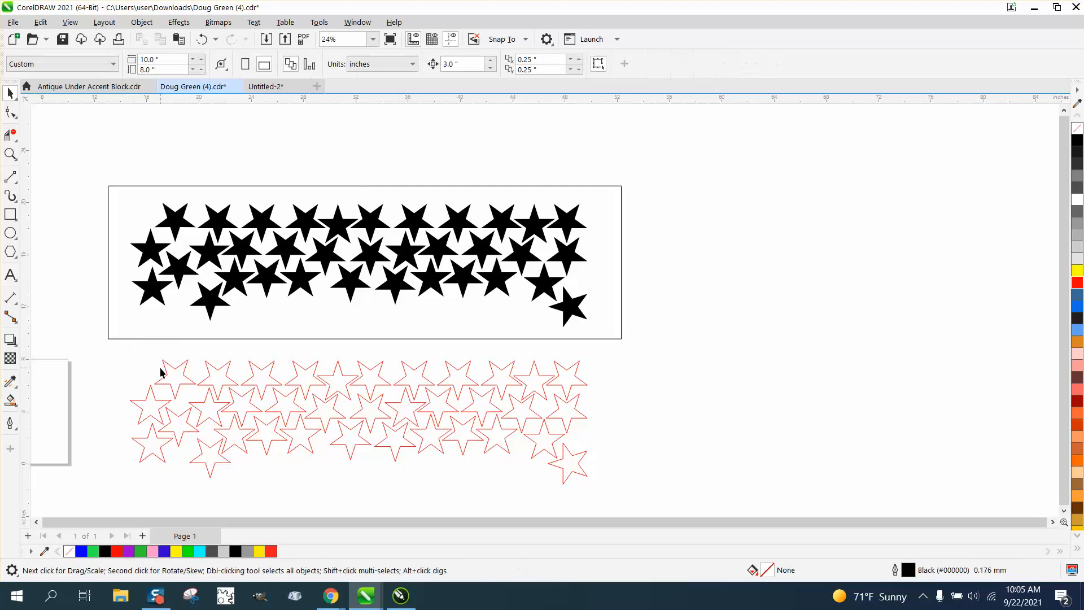
click(175, 378)
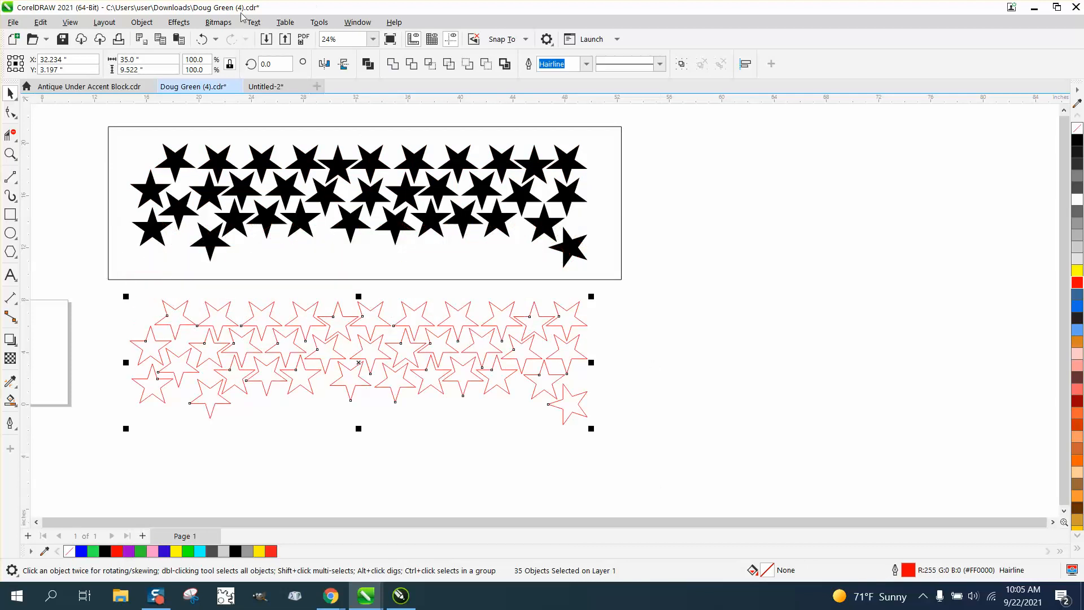
- Open Effects > Contour, then group the 35 red star outlines
click(178, 21)
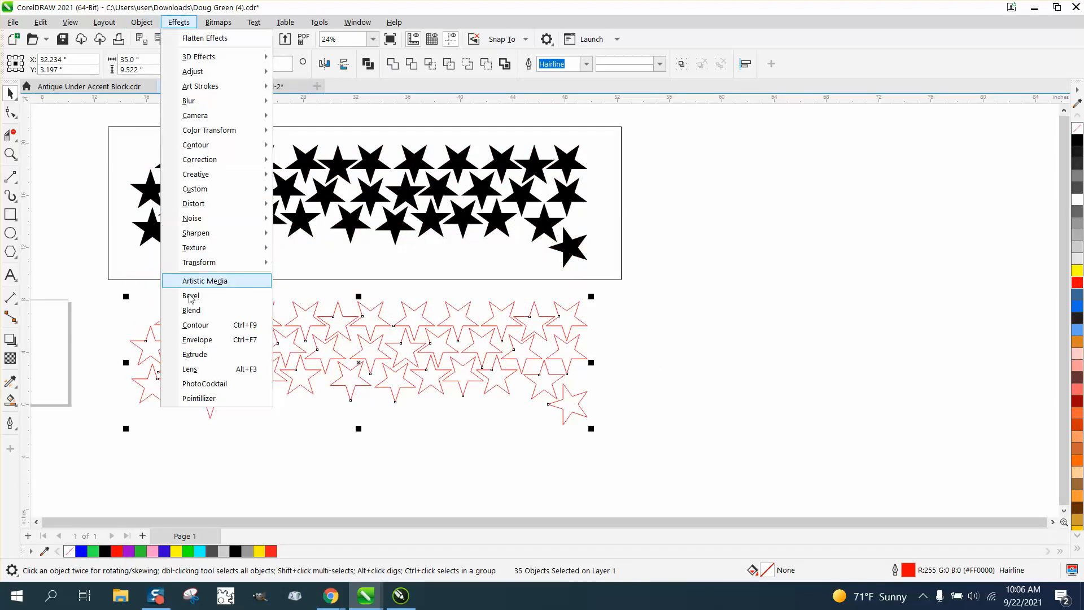
click(196, 325)
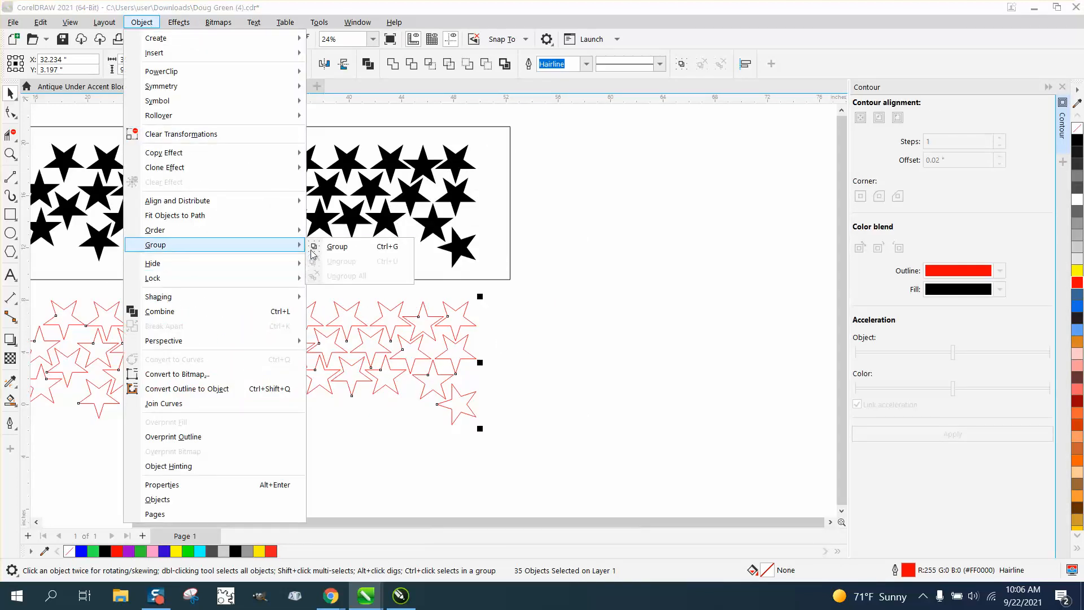
click(337, 246)
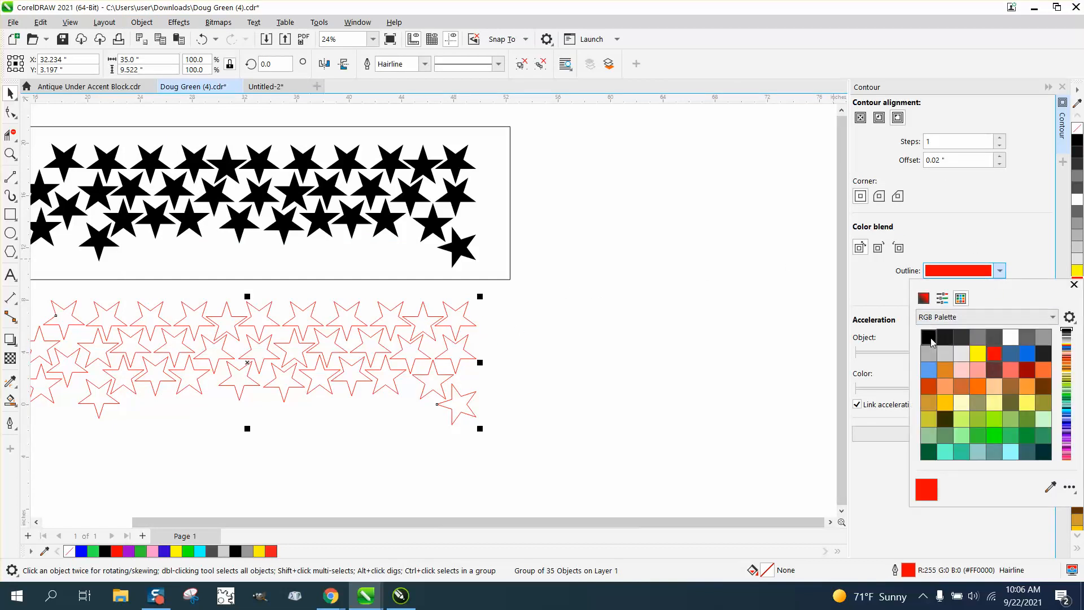
- Apply a black 0.02-inch contour and break it into a separate curve
click(928, 337)
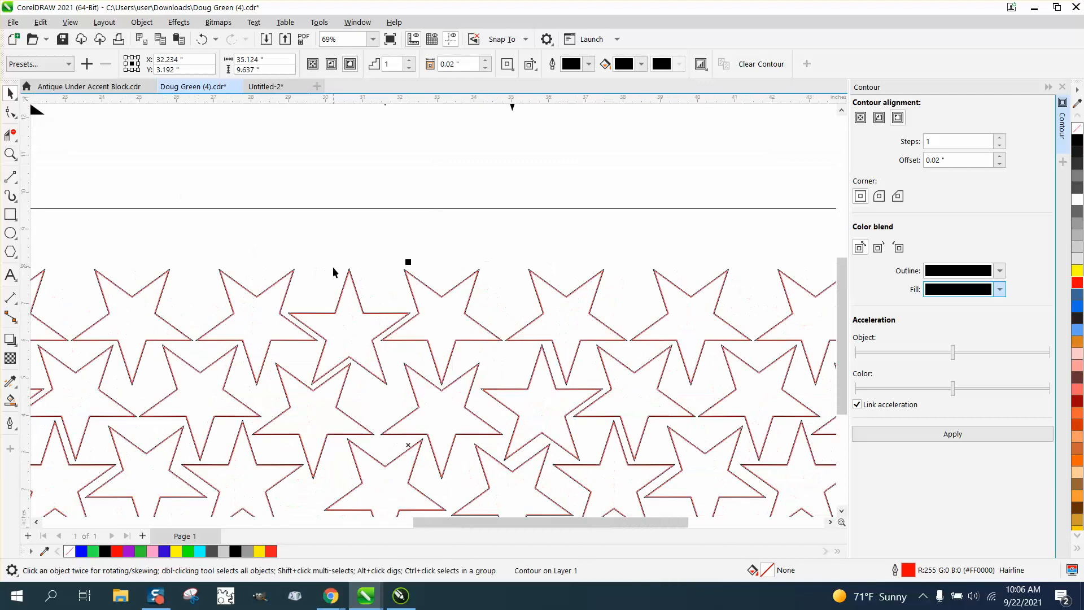
click(141, 22)
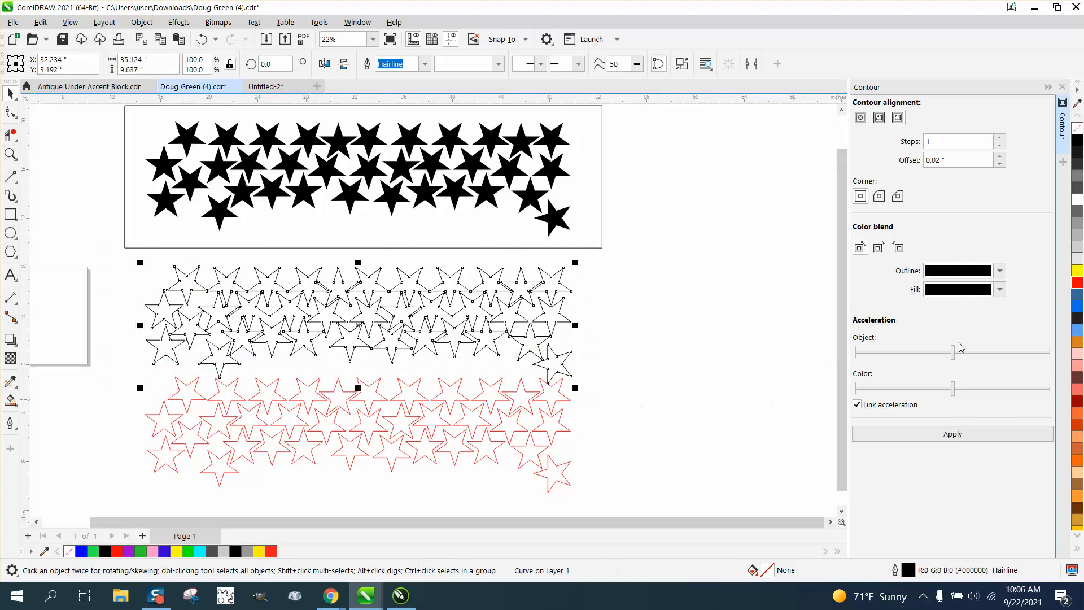
click(1077, 281)
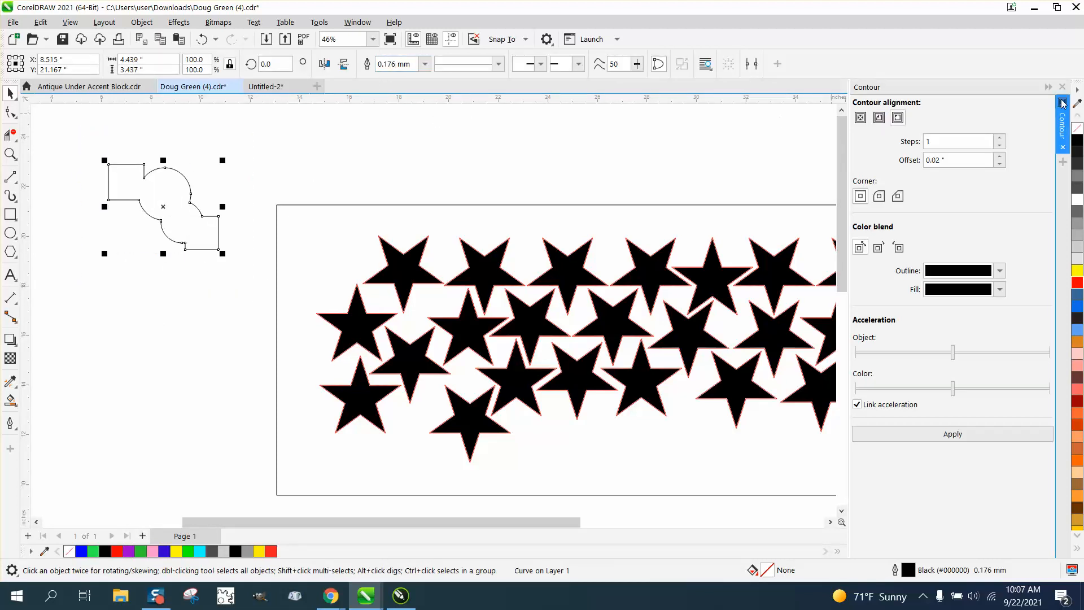
- Close the Contour docker beside the notched sample shape
click(1063, 102)
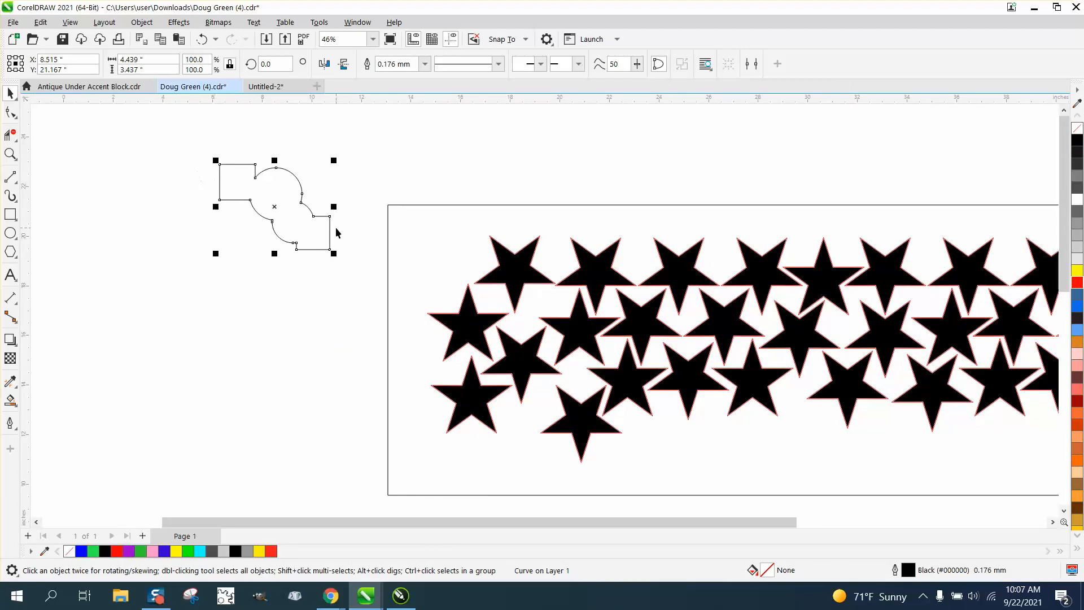